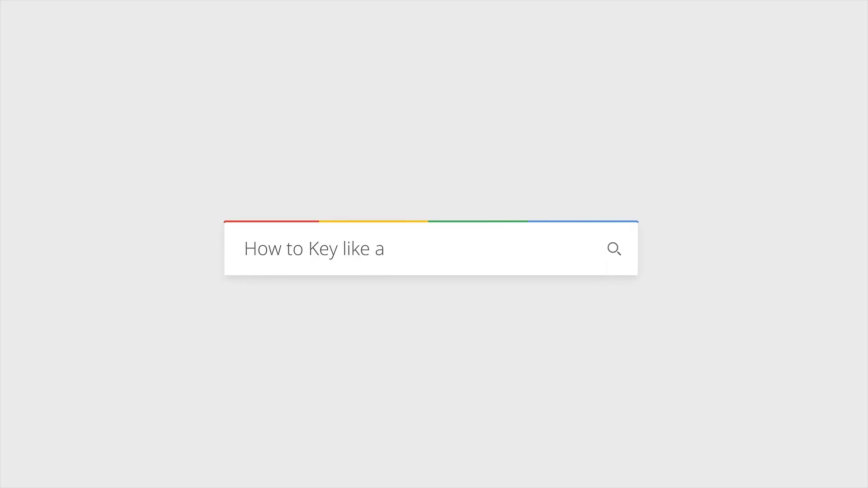
- Bring up the Color page node tree for the hammock clip
type("Pro")
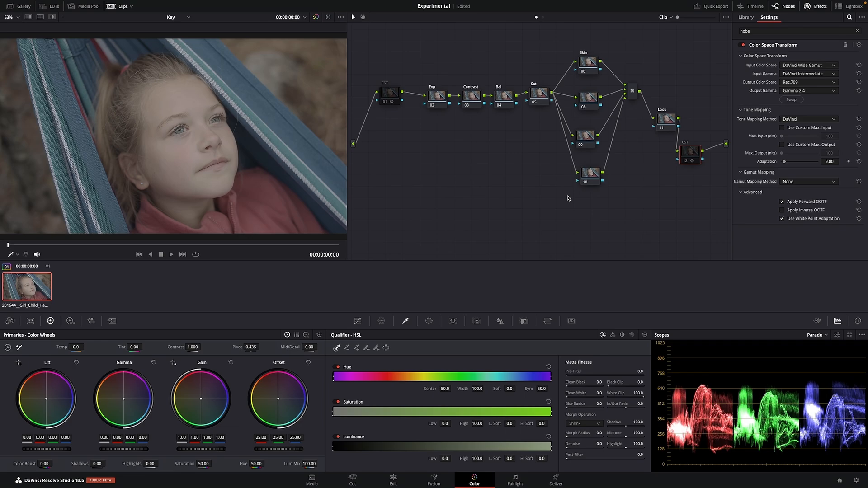
mouse_move(416, 97)
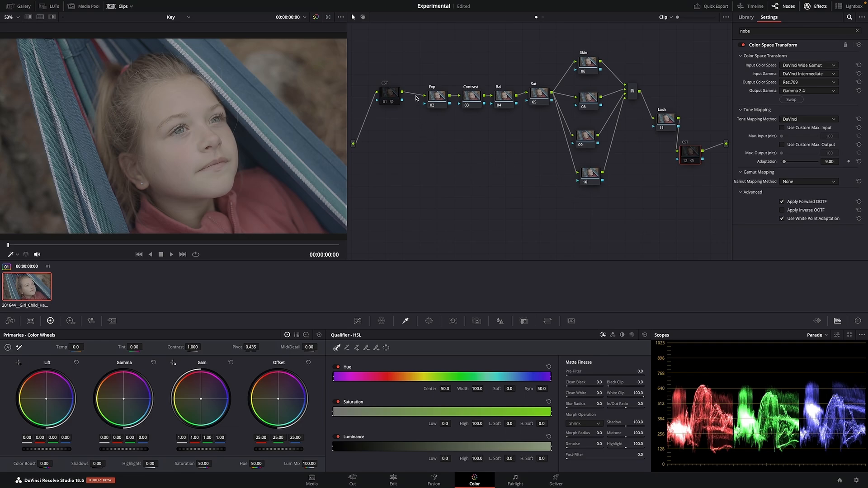
- Review the input CST (Blackmagic Film Gen 3 to DaVinci Wide Gamut), the output CST and the Contrast node settings
left_click(389, 94)
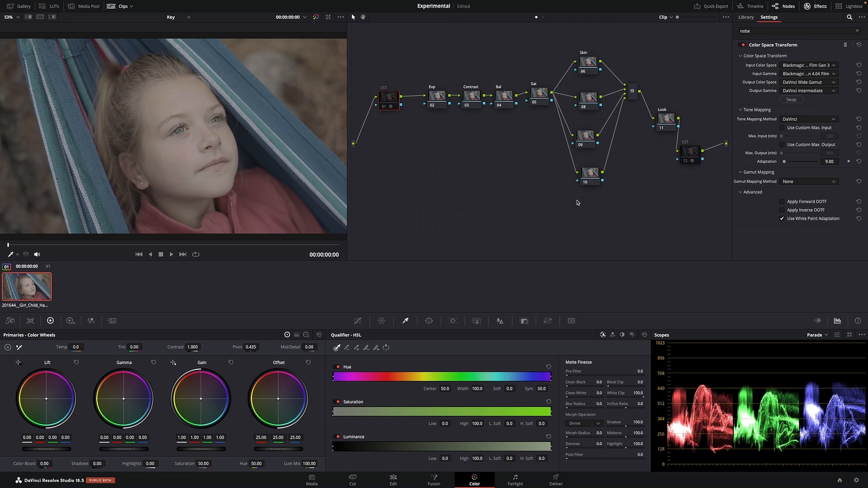
mouse_move(420, 114)
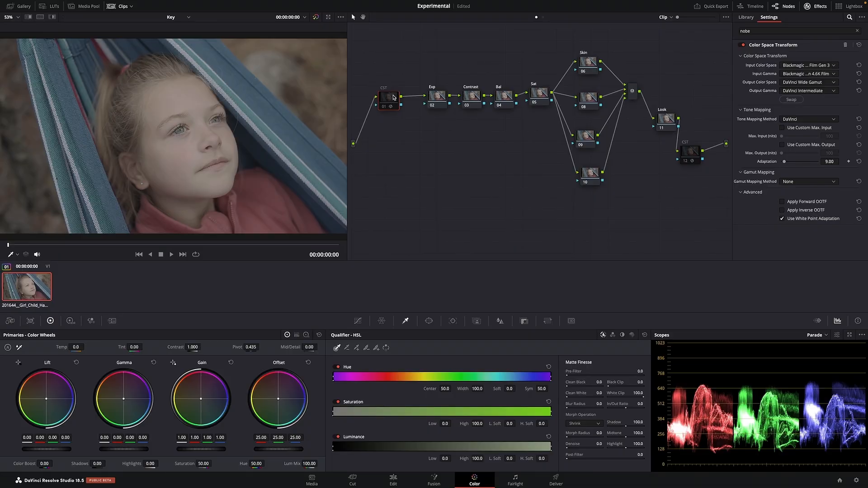
left_click(387, 98)
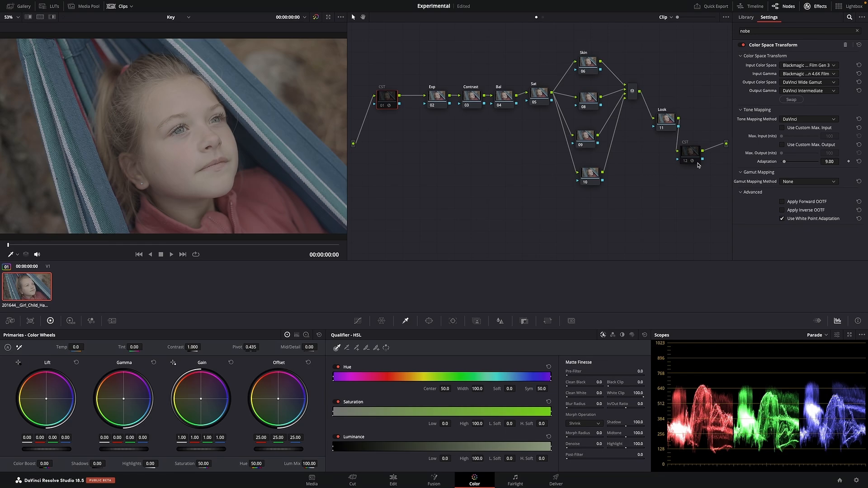
left_click(684, 165)
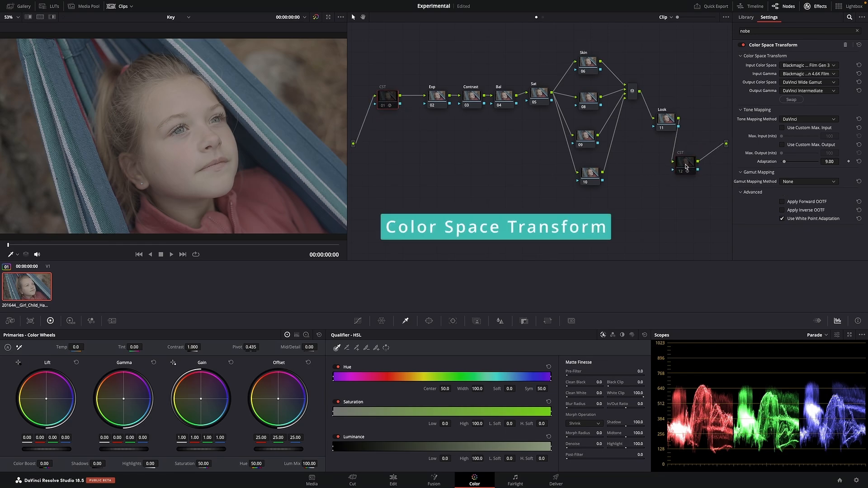
left_click(745, 17)
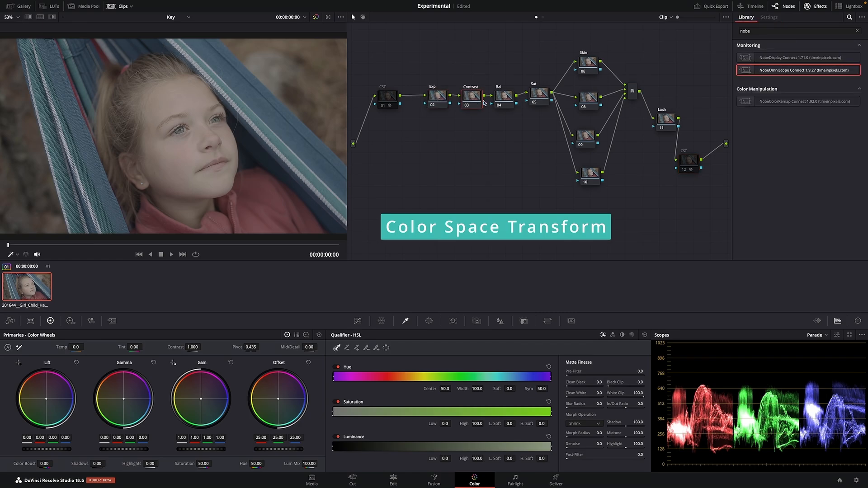
left_click(588, 61)
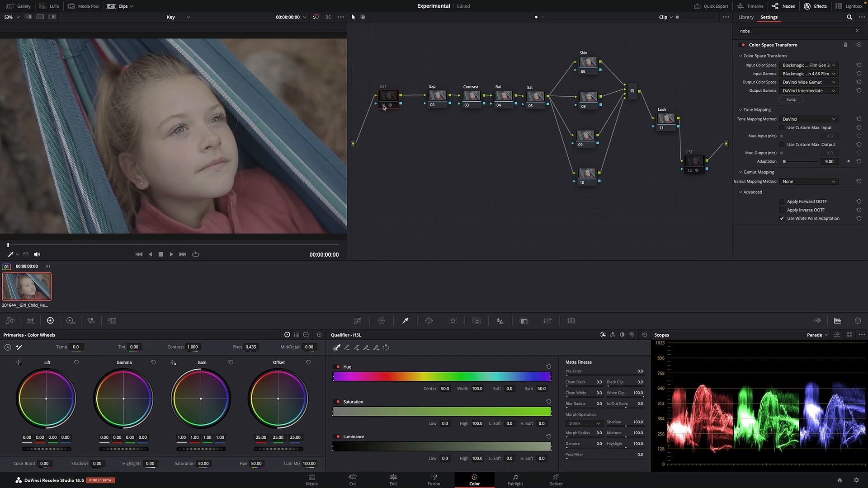
- Disable the opening CST node to compare the flatter, darker render against the graded image
left_click(388, 99)
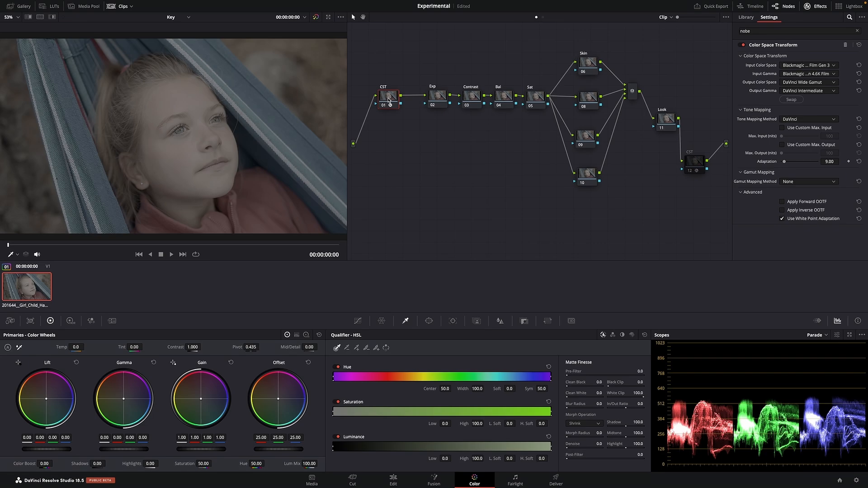
mouse_move(429, 89)
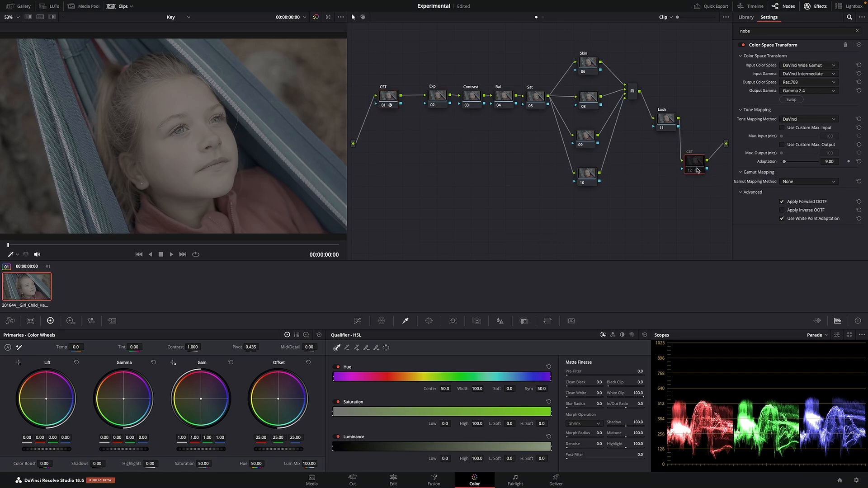
mouse_move(693, 165)
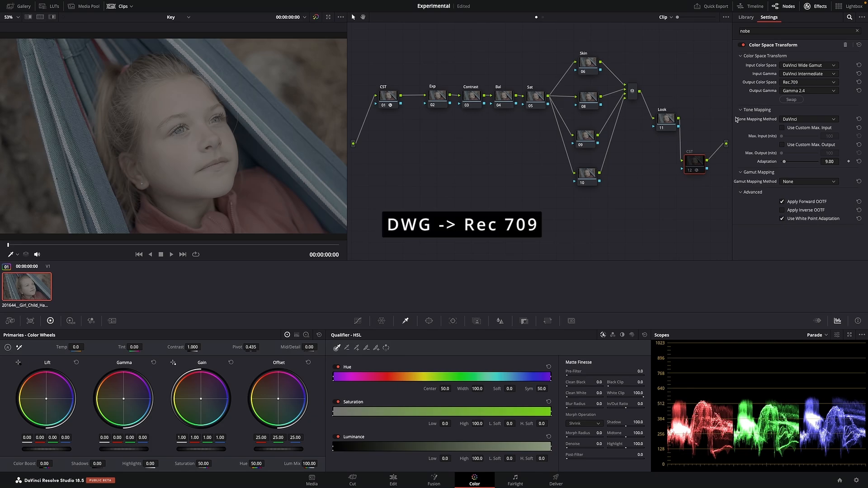
mouse_move(679, 167)
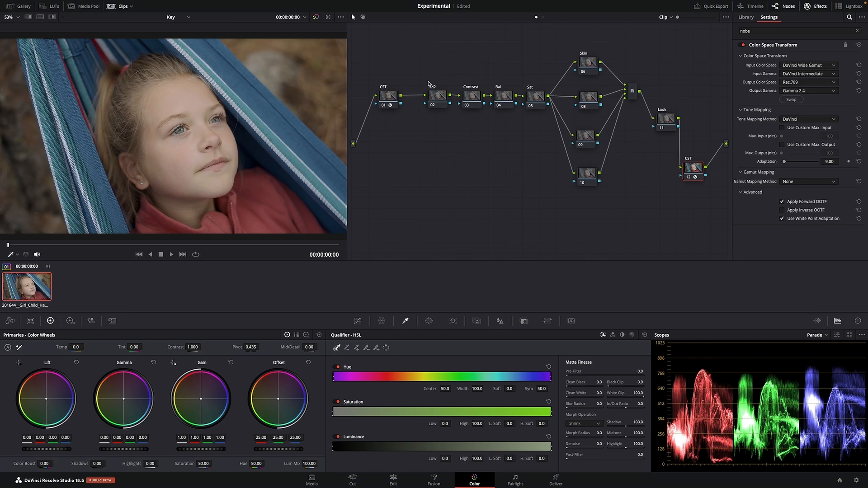
mouse_move(596, 55)
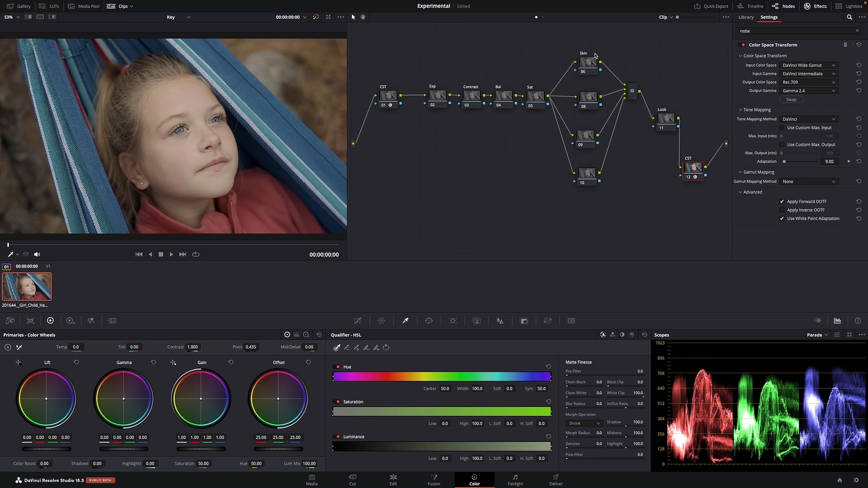
mouse_move(631, 52)
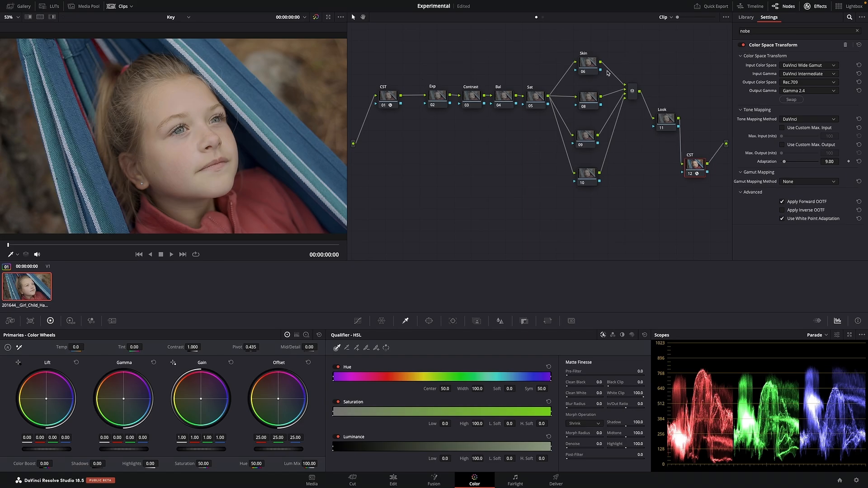
- Reposition the Skin node lower and the output CST leftward, then return to the input CST settings
left_click(746, 17)
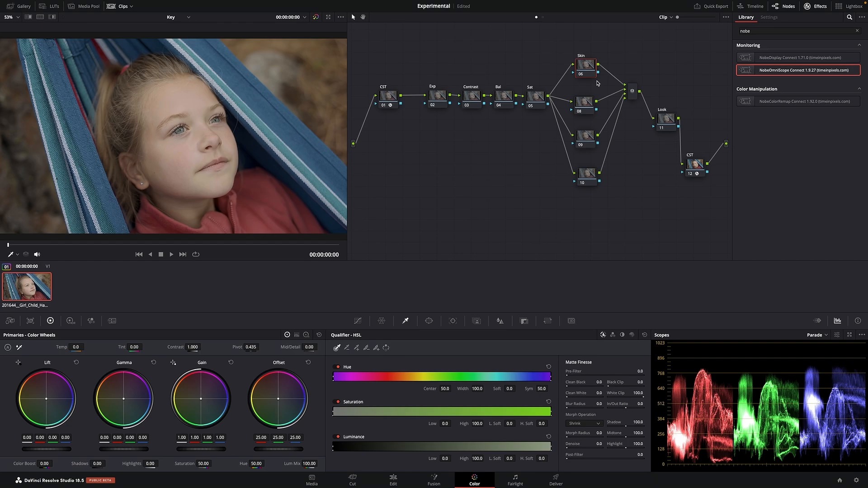
mouse_move(574, 76)
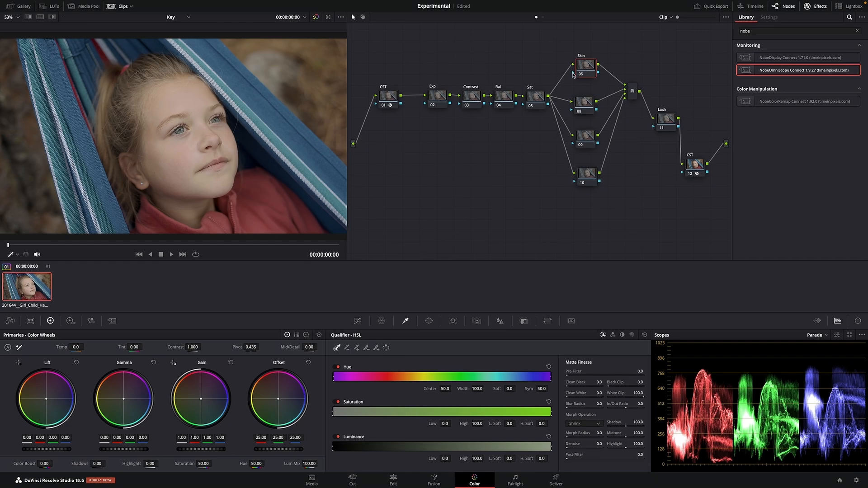
left_click(584, 105)
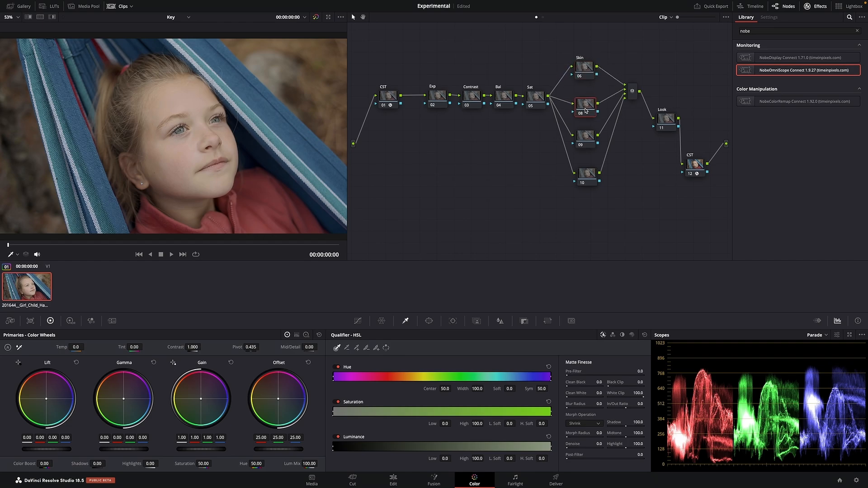
left_click(583, 68)
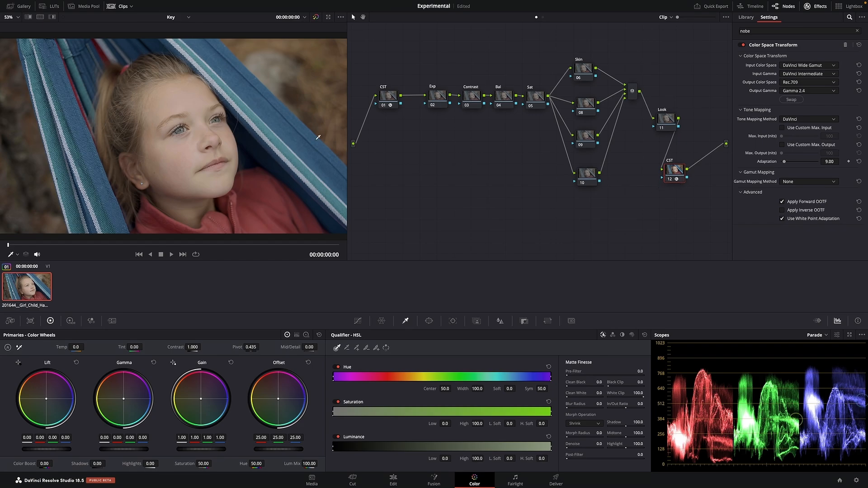
mouse_move(719, 179)
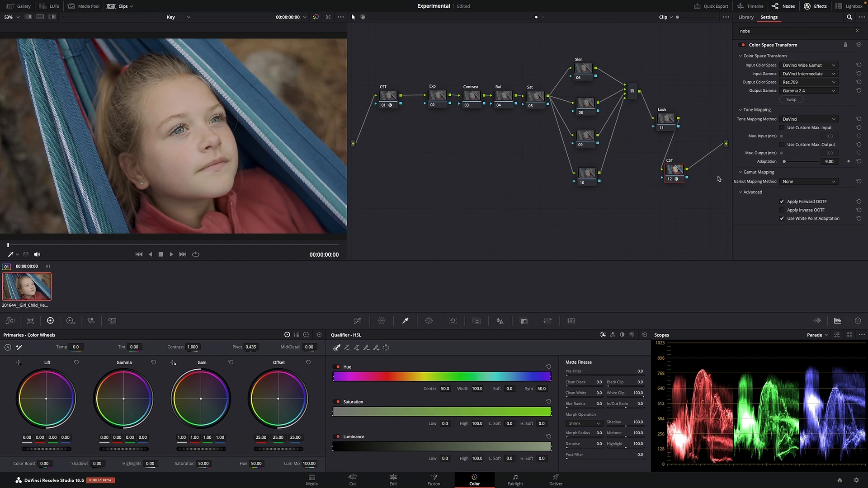
left_click(746, 17)
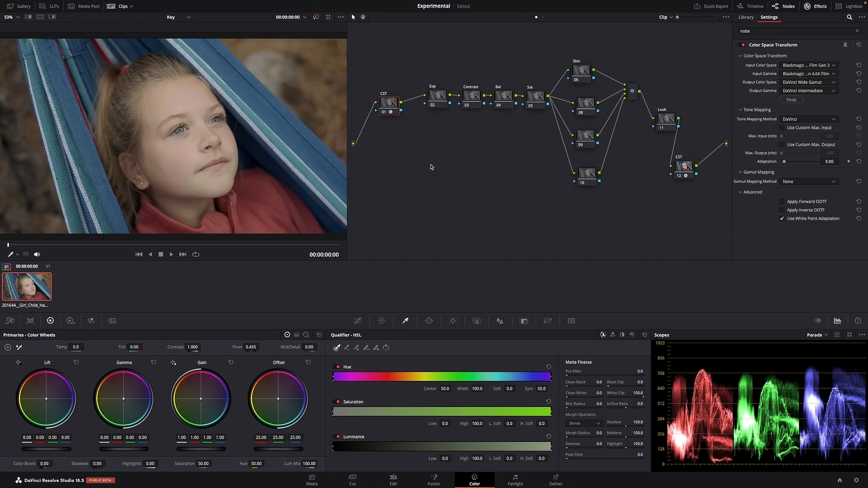
- Apply a Color Space Transform effect (Effects search 'color') to orphan node 13
right_click(432, 168)
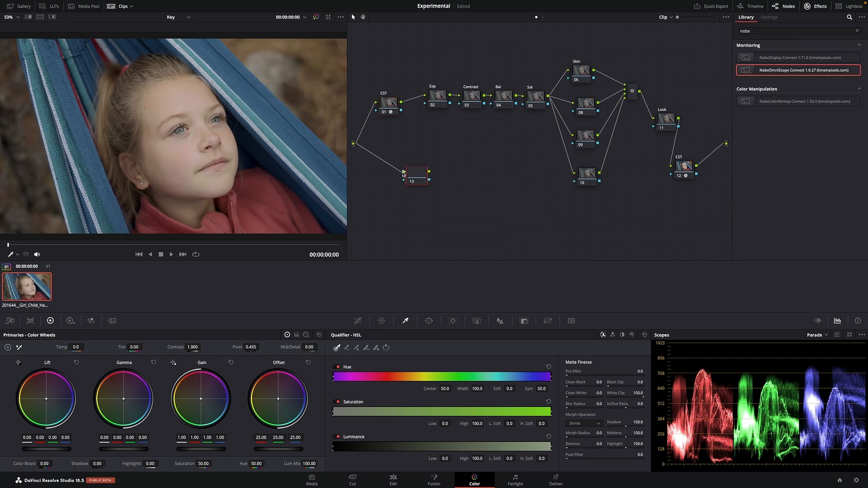
right_click(416, 176)
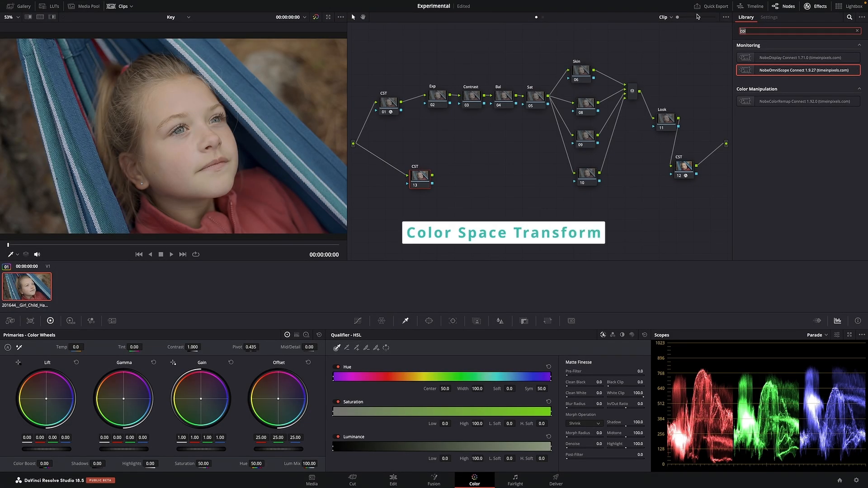
type("color")
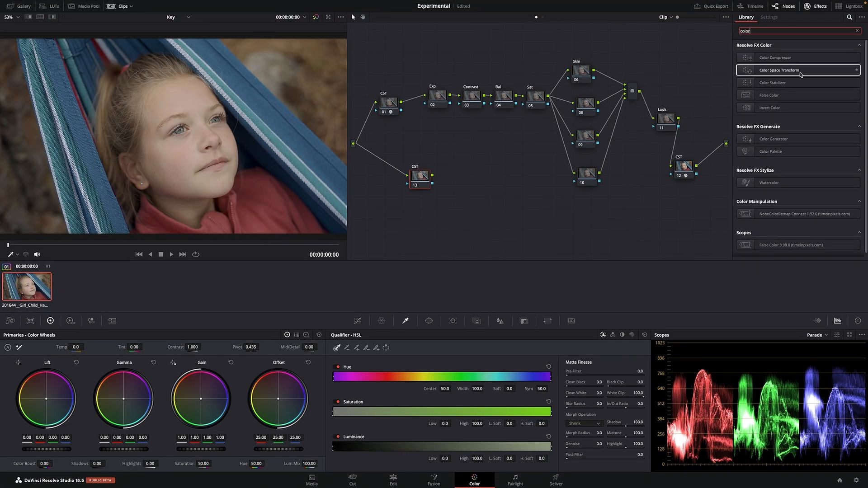
left_click(768, 18)
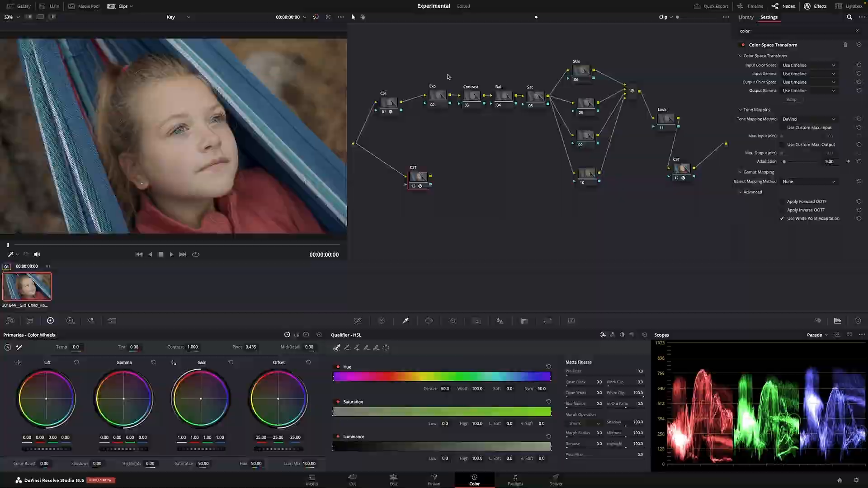
- Set node 13's CST input to Blackmagic Film Gen 3 and output to Rec.709 with Gamma 2.4
left_click(809, 64)
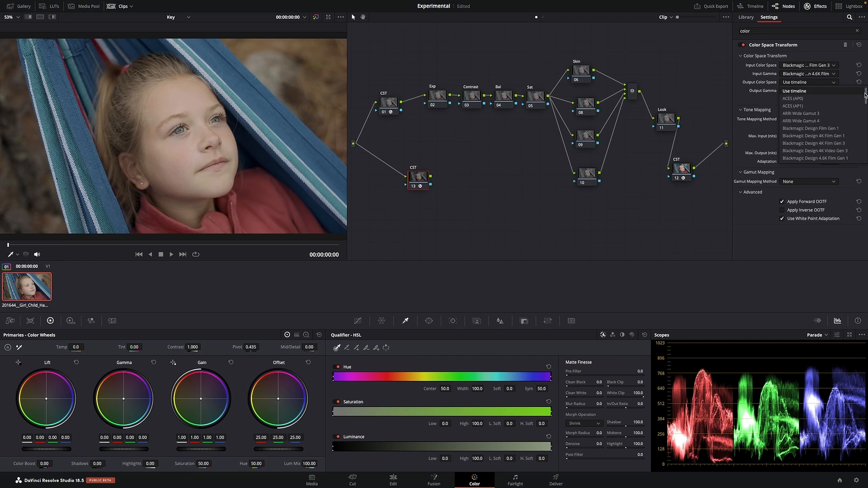
scroll("down", 3)
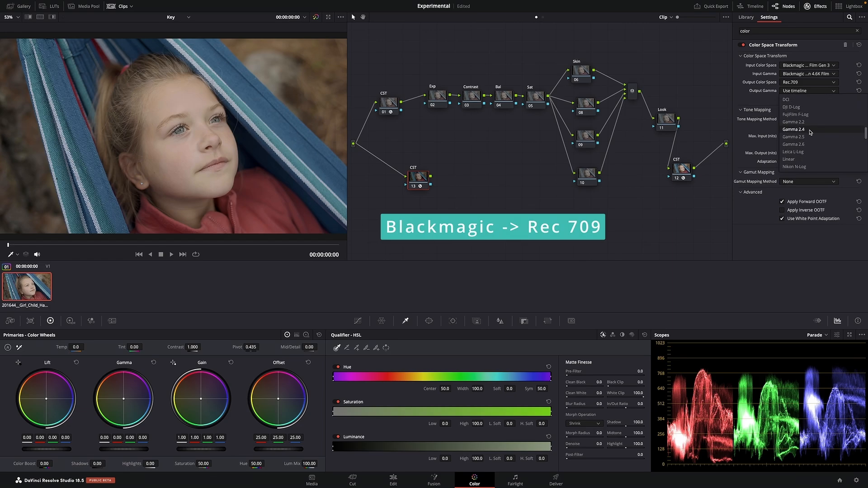
left_click(794, 128)
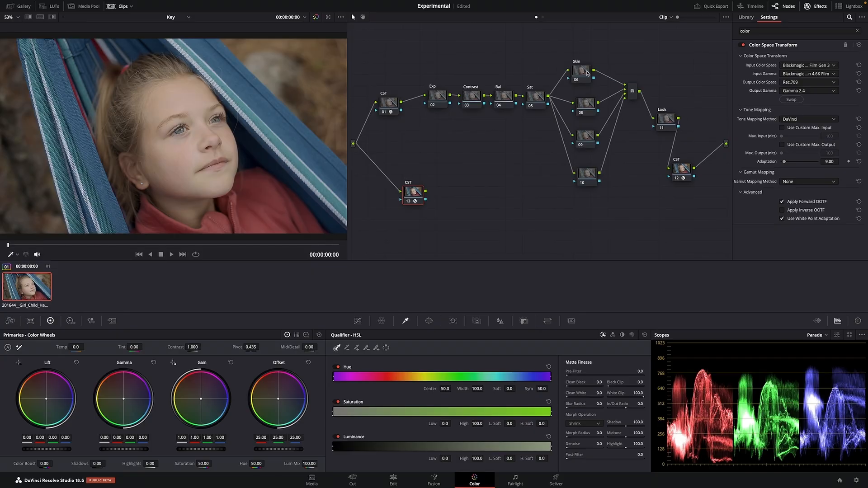
left_click(745, 17)
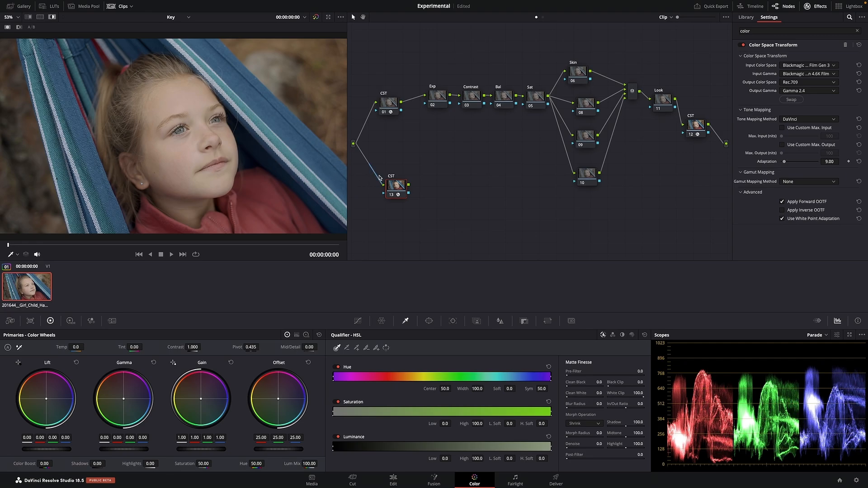
- Add parallel nodes 14, 16 and 17 after node 13 and label node 14 'Skin'
right_click(395, 186)
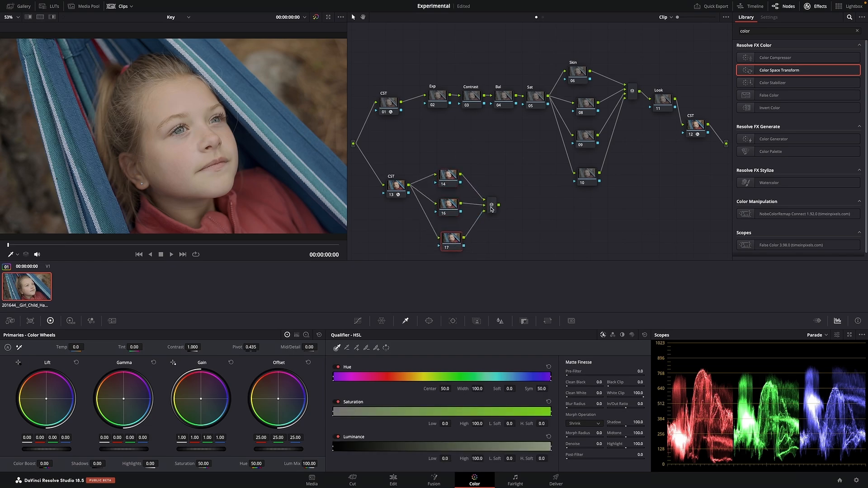
right_click(448, 176)
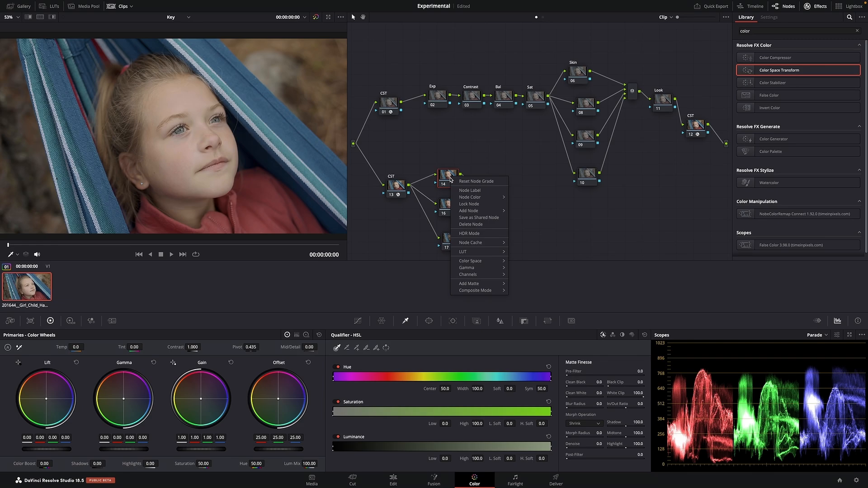
left_click(469, 190)
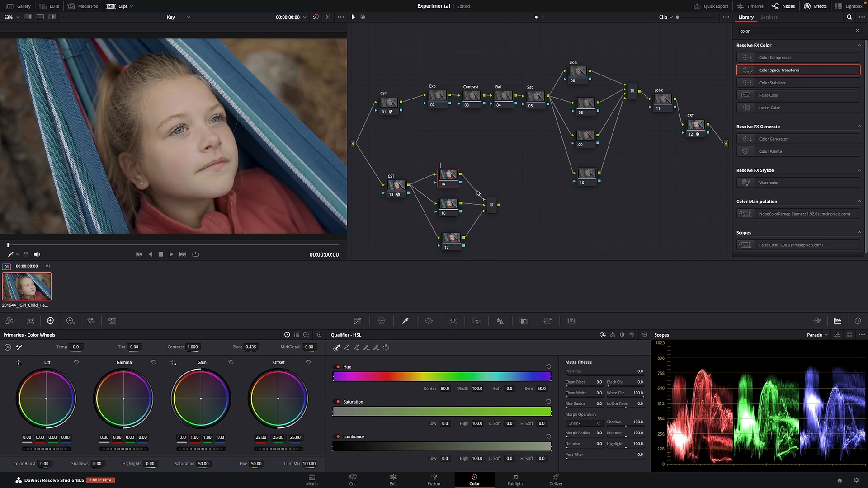
left_click(449, 176)
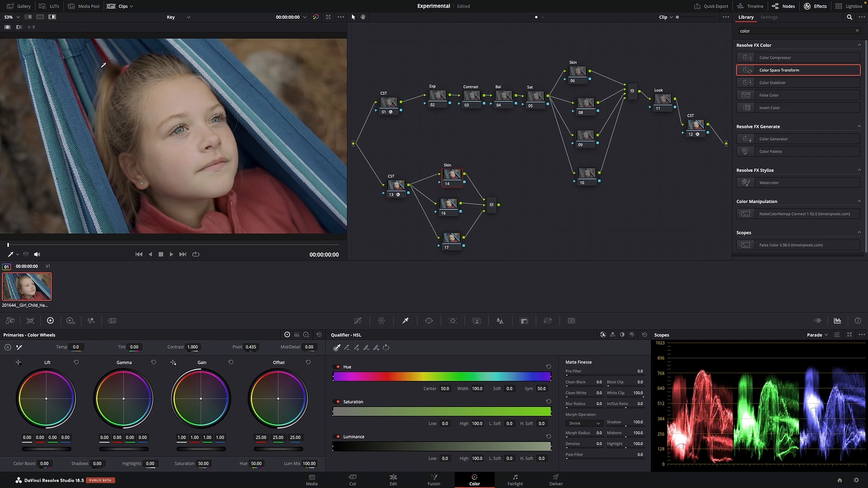
mouse_move(191, 117)
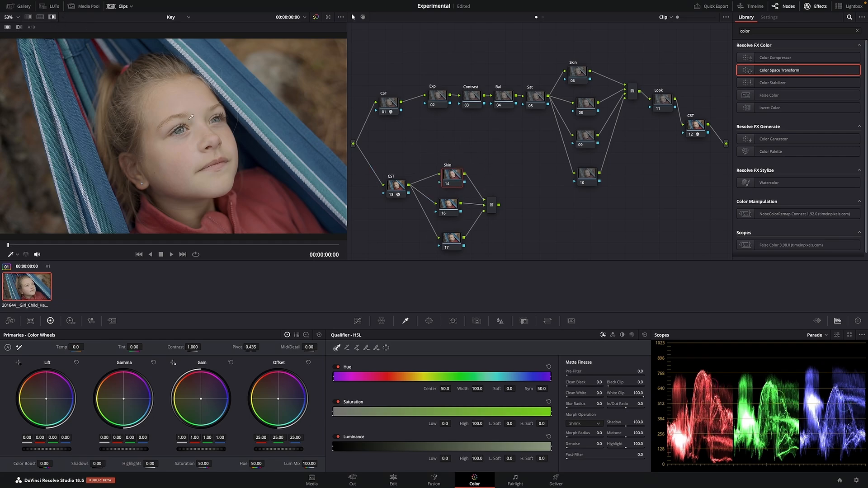
mouse_move(301, 143)
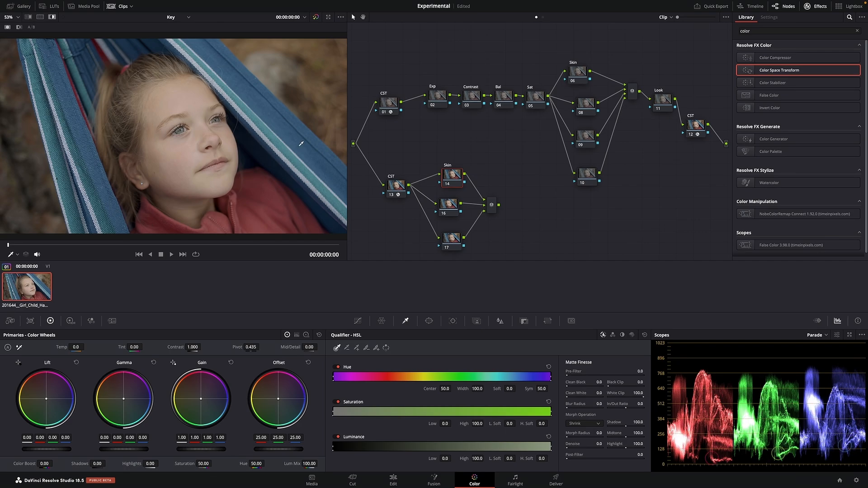
- Inspect the main Skin node 06 key and wire node 14's key output toward it
left_click(577, 71)
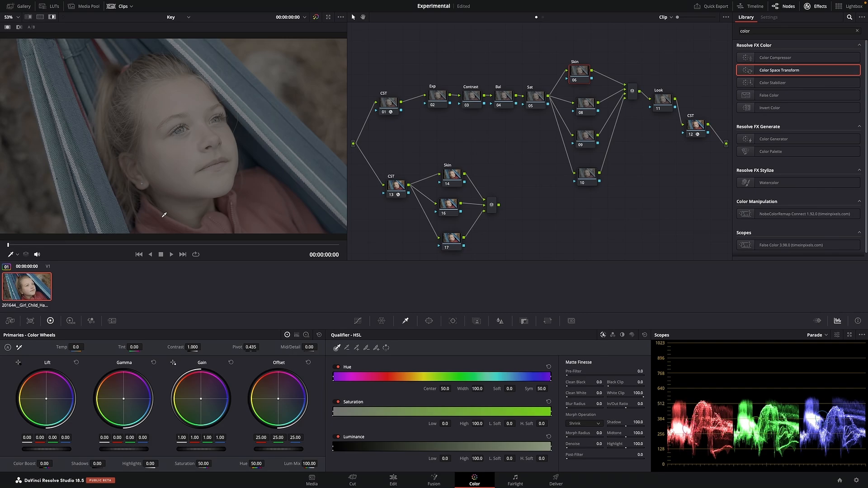
mouse_move(276, 168)
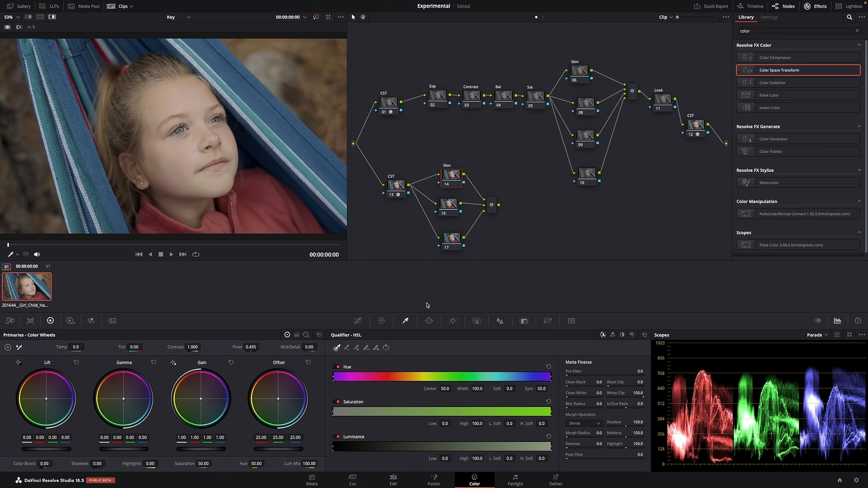
mouse_move(627, 337)
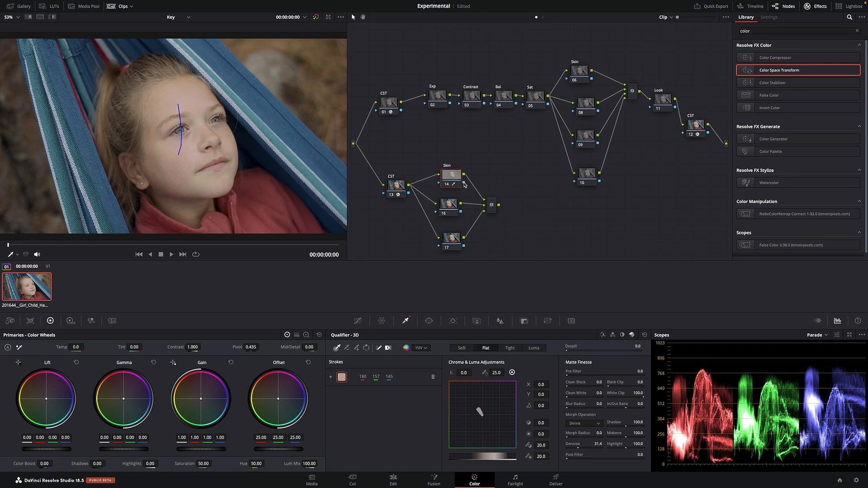
left_click_drag(465, 185, 566, 91)
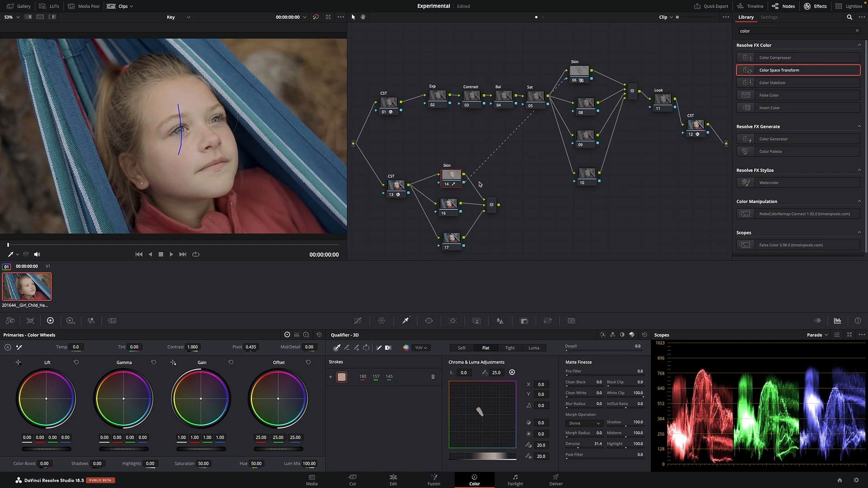
- Confirm node 14's Skin key feeds the original Skin node 06 by selecting node 17
left_click(451, 173)
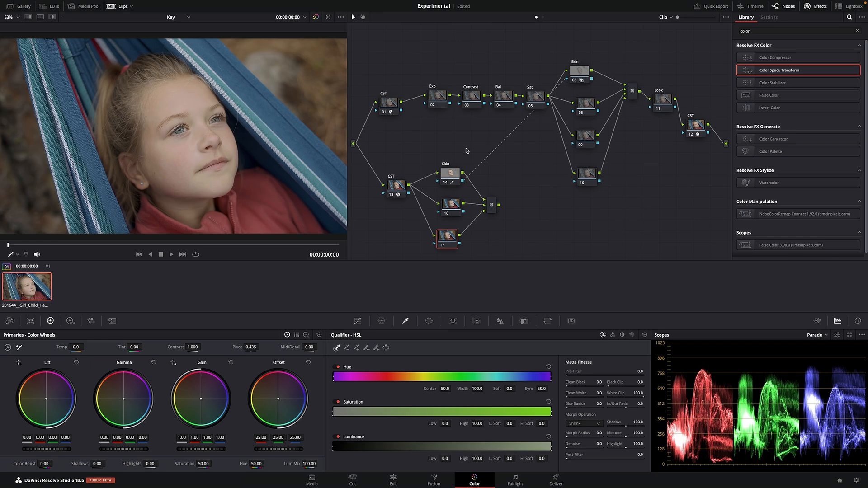
mouse_move(578, 82)
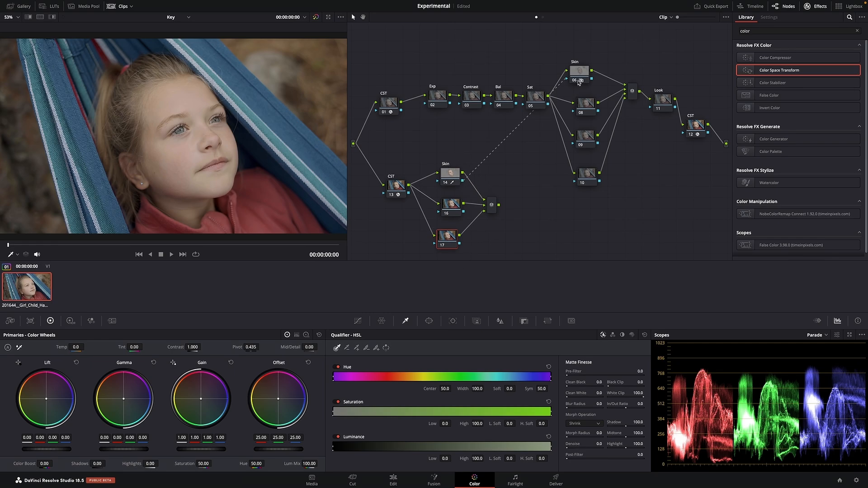